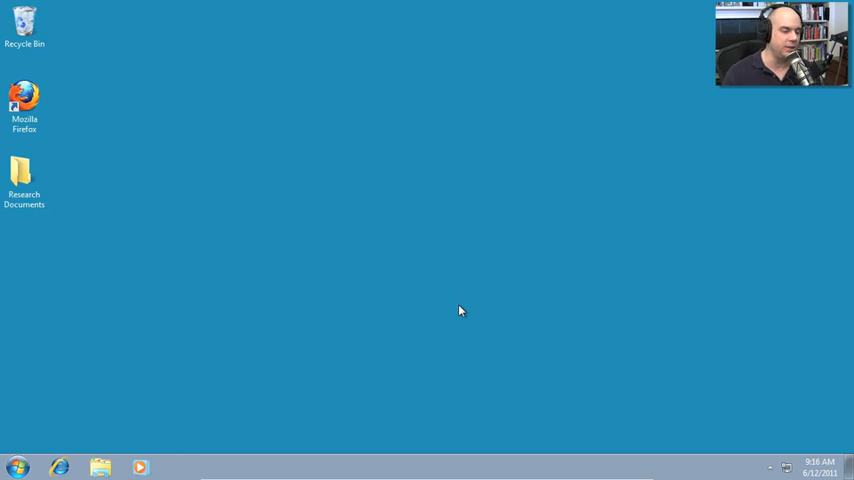
# Reach the Control Panel from the Start menu and scroll its items toward Windows Update
pyautogui.click(16, 468)
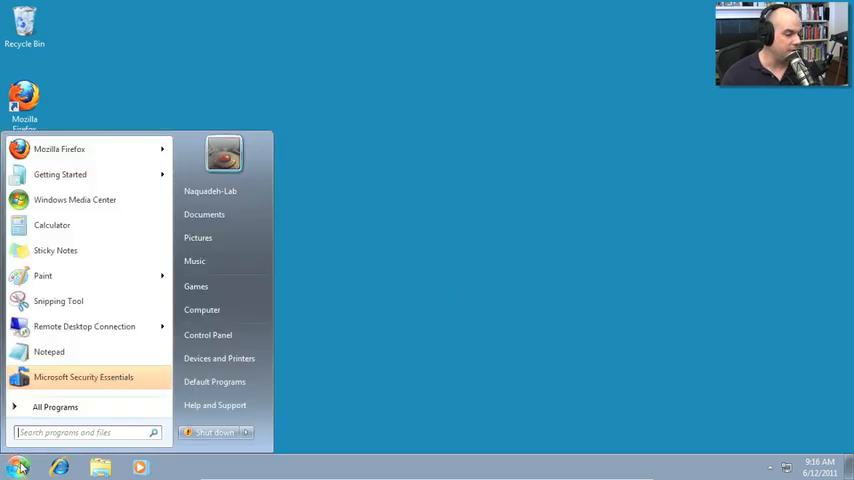
pyautogui.click(208, 336)
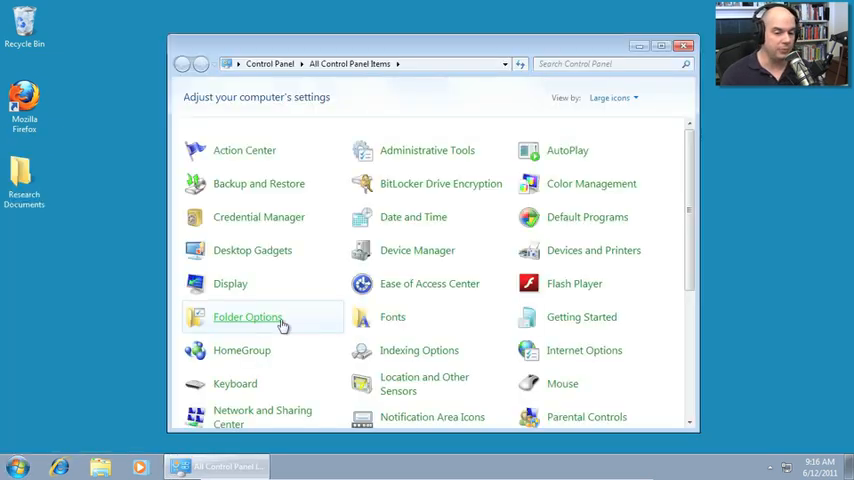
pyautogui.scroll(-3)
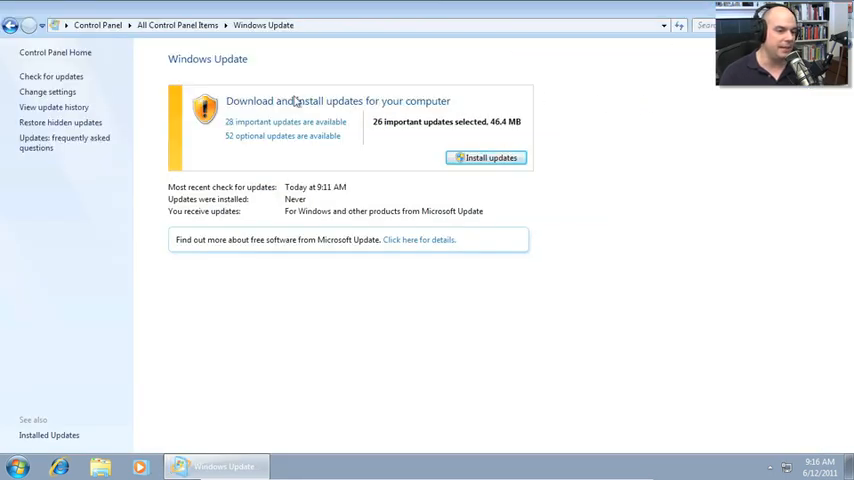
pyautogui.moveTo(264, 136)
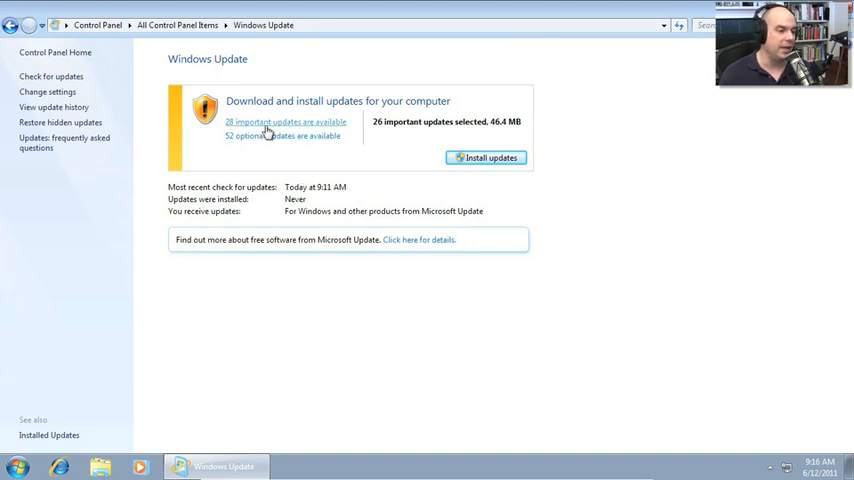
pyautogui.moveTo(270, 148)
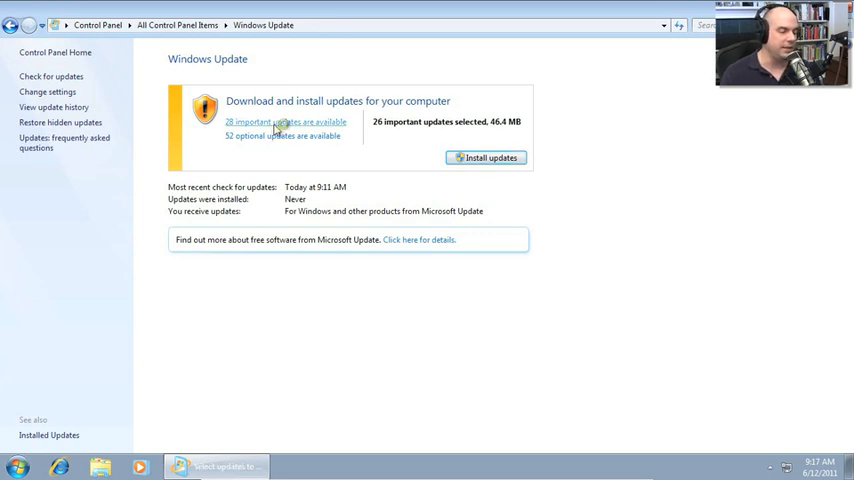
pyautogui.click(284, 120)
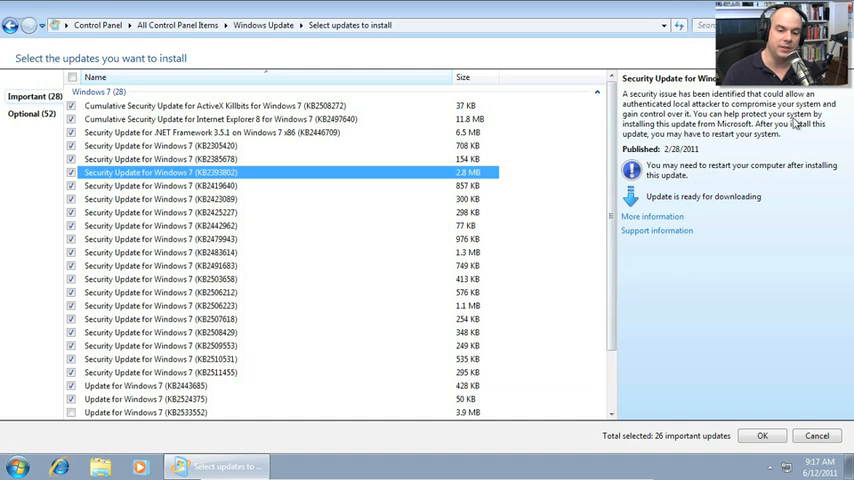
pyautogui.moveTo(770, 144)
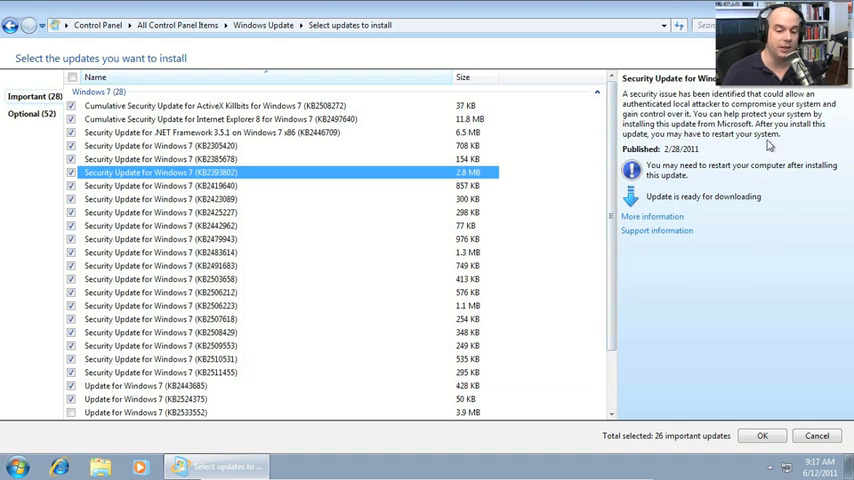
# Select a Security Update entry and load its More information support page in Firefox
pyautogui.click(284, 172)
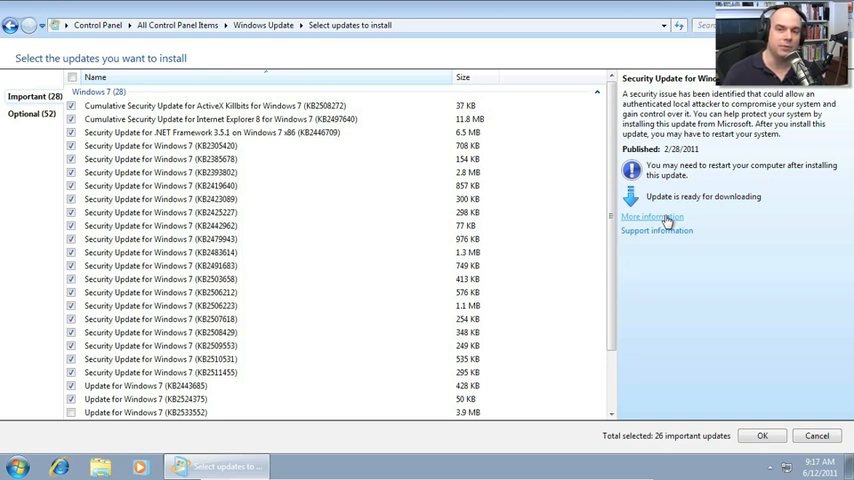
pyautogui.click(652, 216)
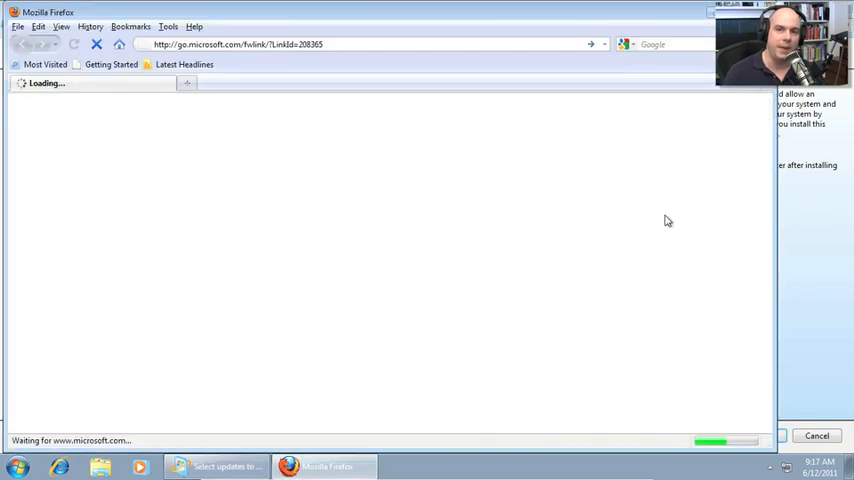